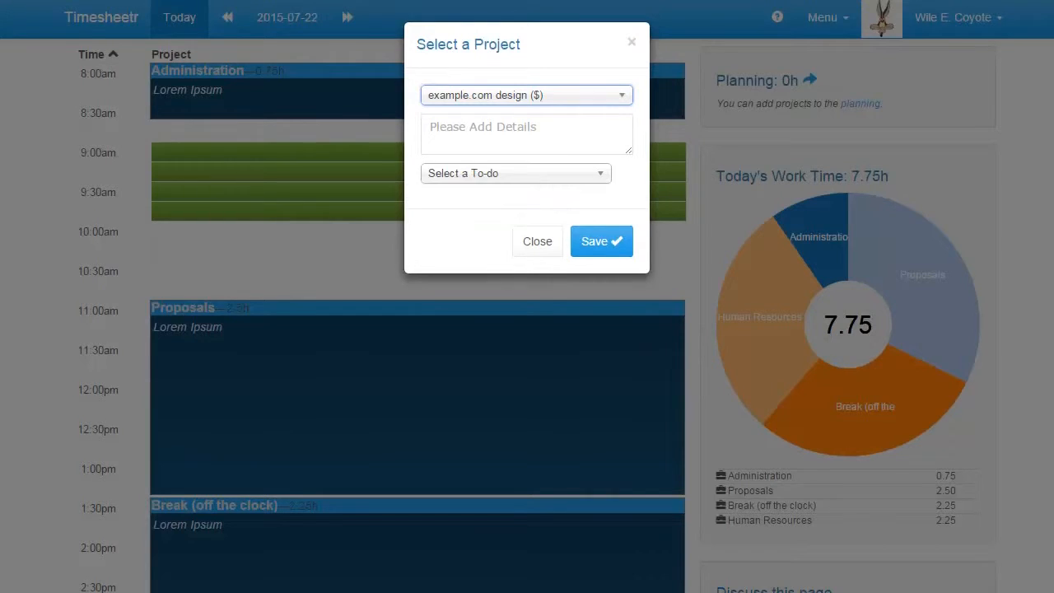
Step: Choose the Design to-do for the example.com design entry and save it
{"action": "left_click", "coordinate": [515, 172]}
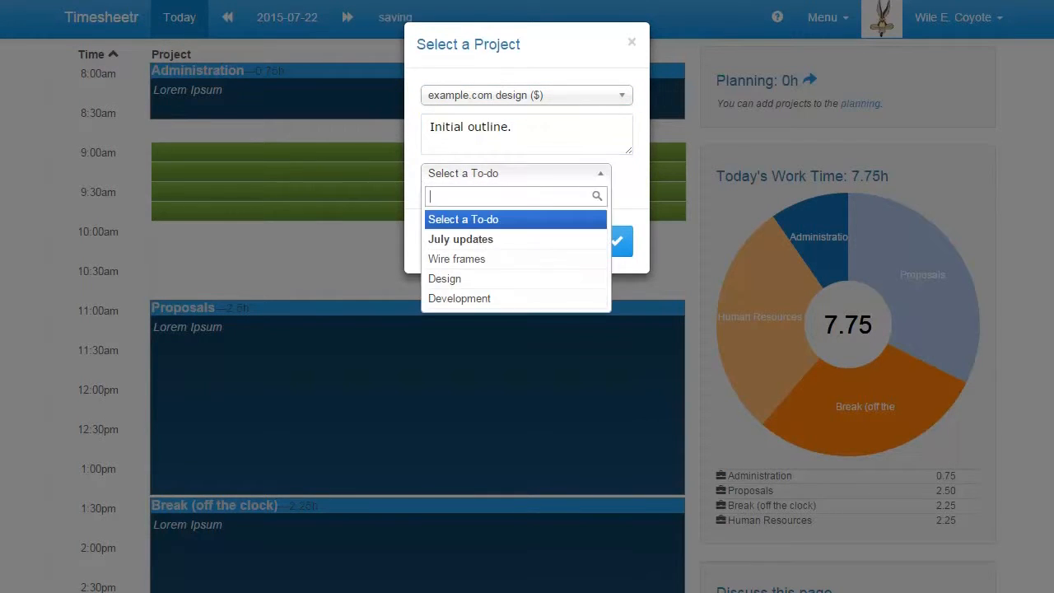
{"action": "left_click", "coordinate": [443, 278]}
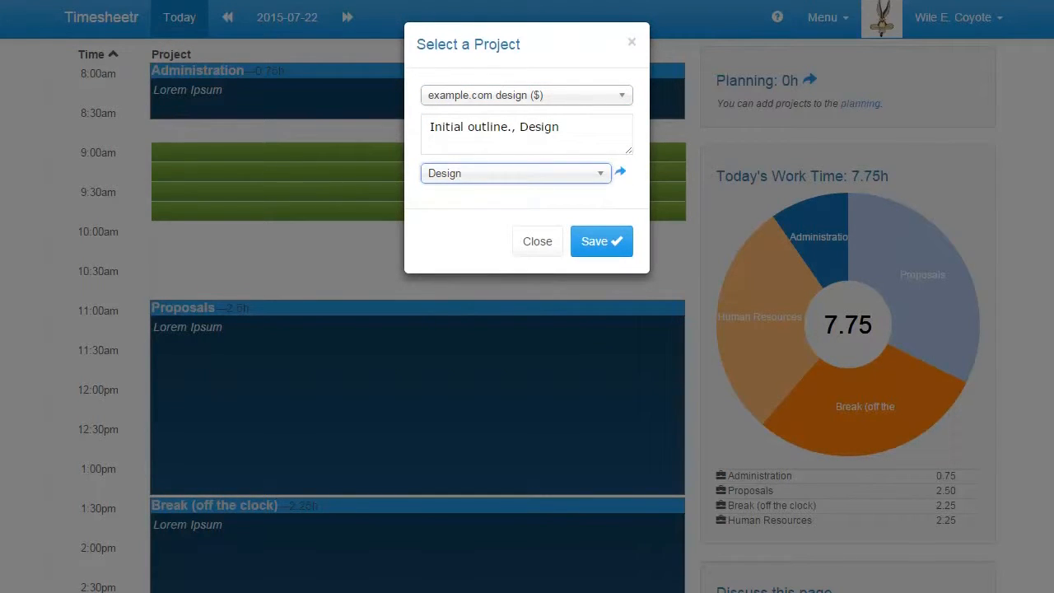
{"action": "left_click", "coordinate": [601, 240]}
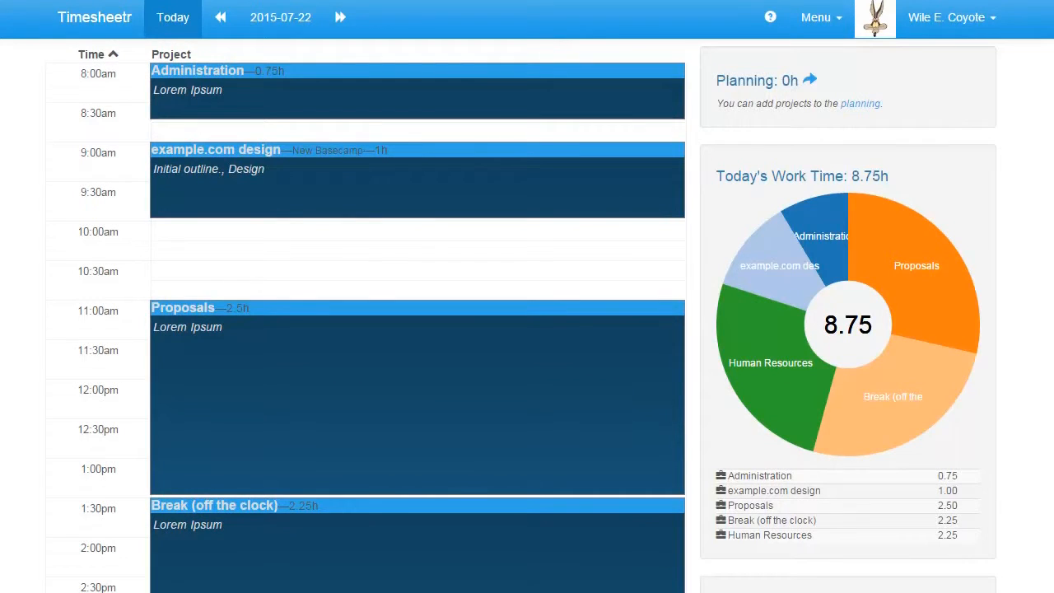
{"action": "mouse_move", "coordinate": [425, 243]}
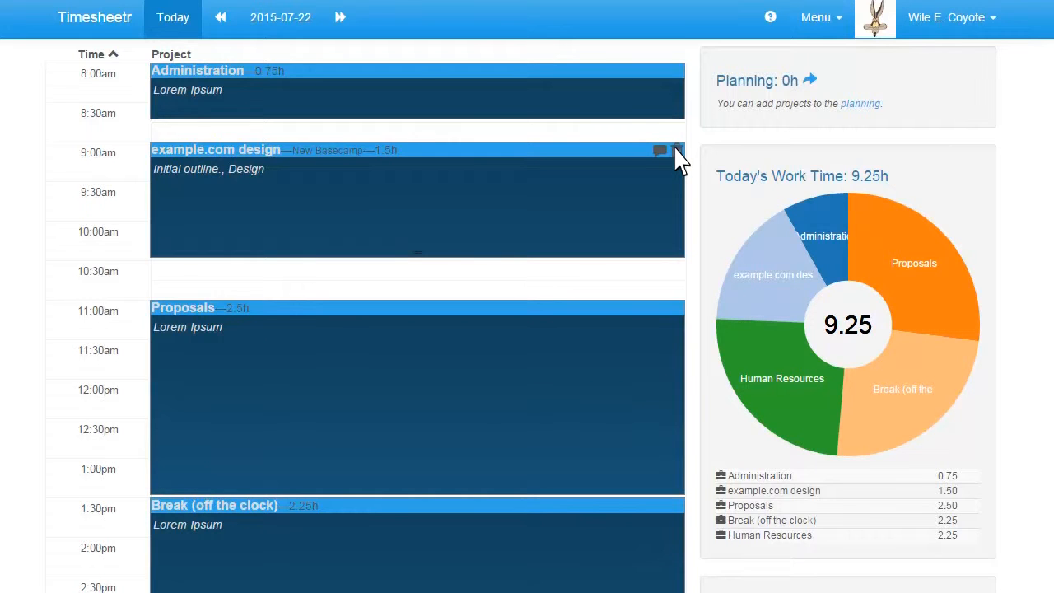
Step: Remove and restore the example.com design entry as 1.5 hours with details Initial design, Design
{"action": "left_click", "coordinate": [675, 150]}
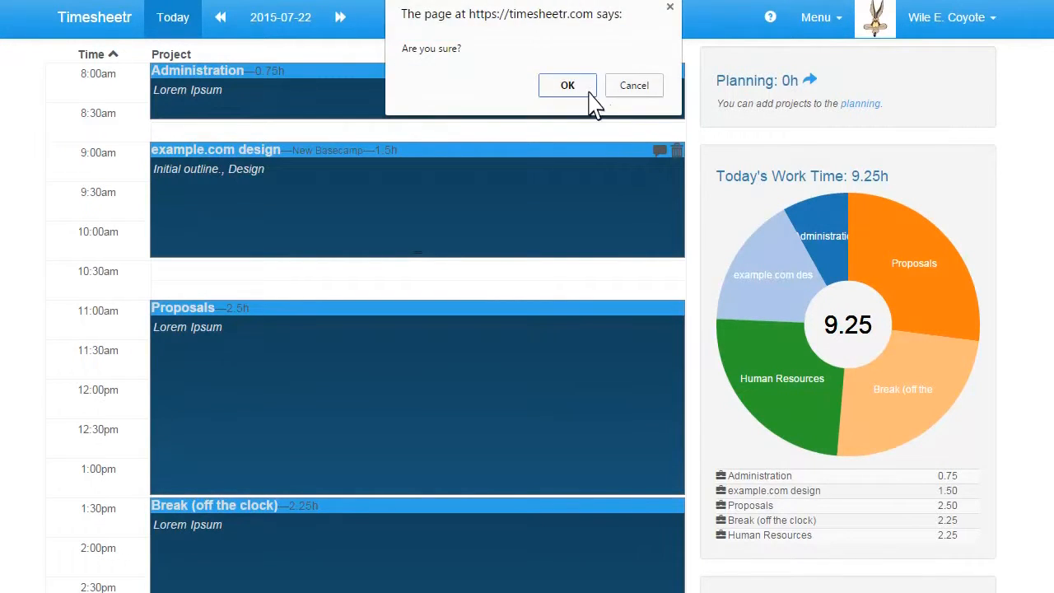
{"action": "left_click", "coordinate": [567, 85]}
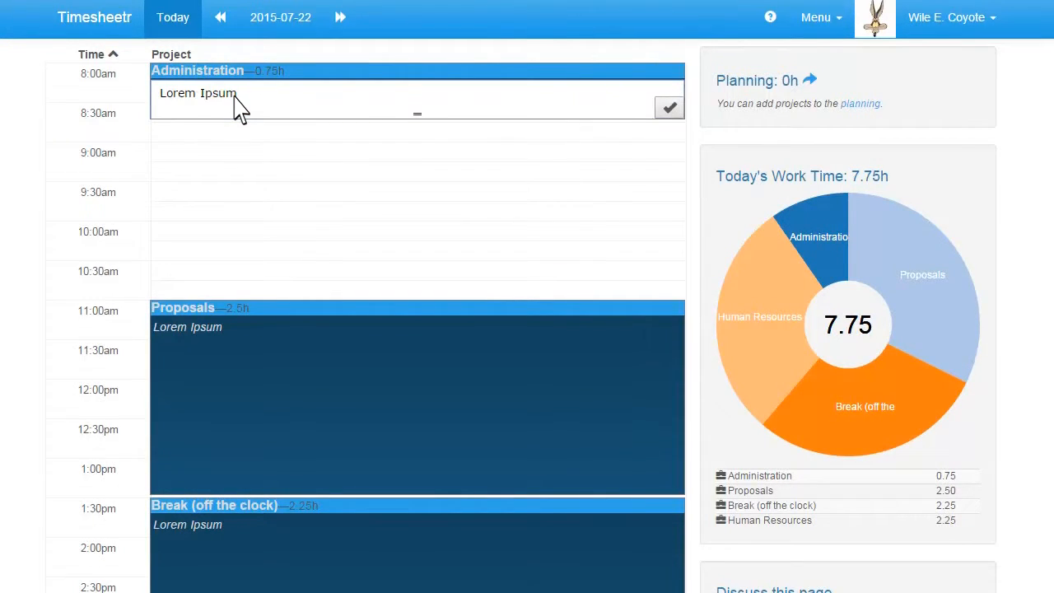
{"action": "left_click", "coordinate": [669, 107]}
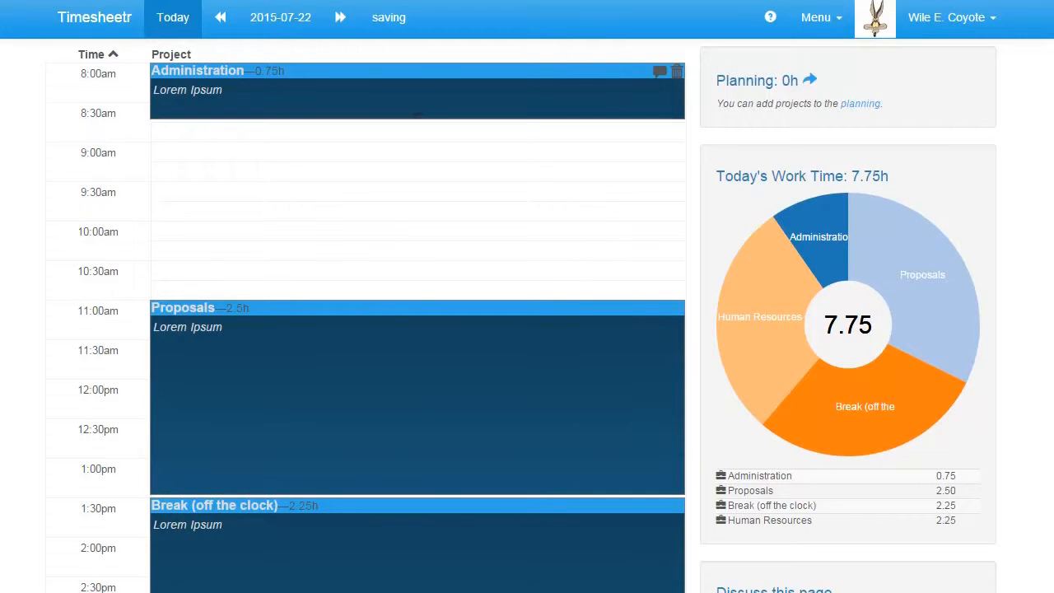
{"action": "left_click_drag", "start_coordinate": [152, 152], "coordinate": [452, 238]}
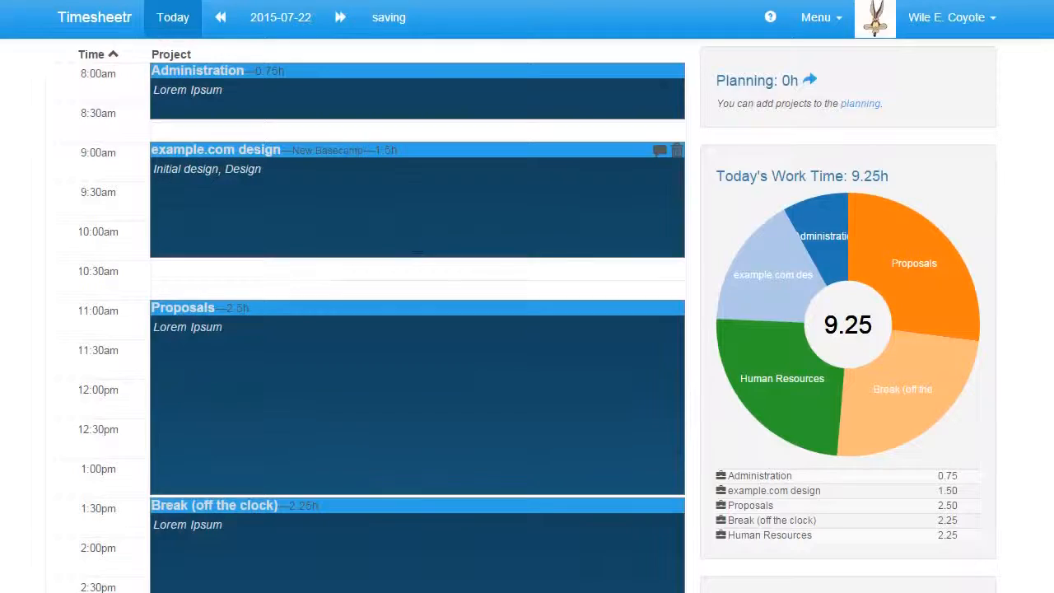
Step: Add a new project named Design phase II of type Internal Project via Add/Remove Projects
{"action": "left_click", "coordinate": [946, 18]}
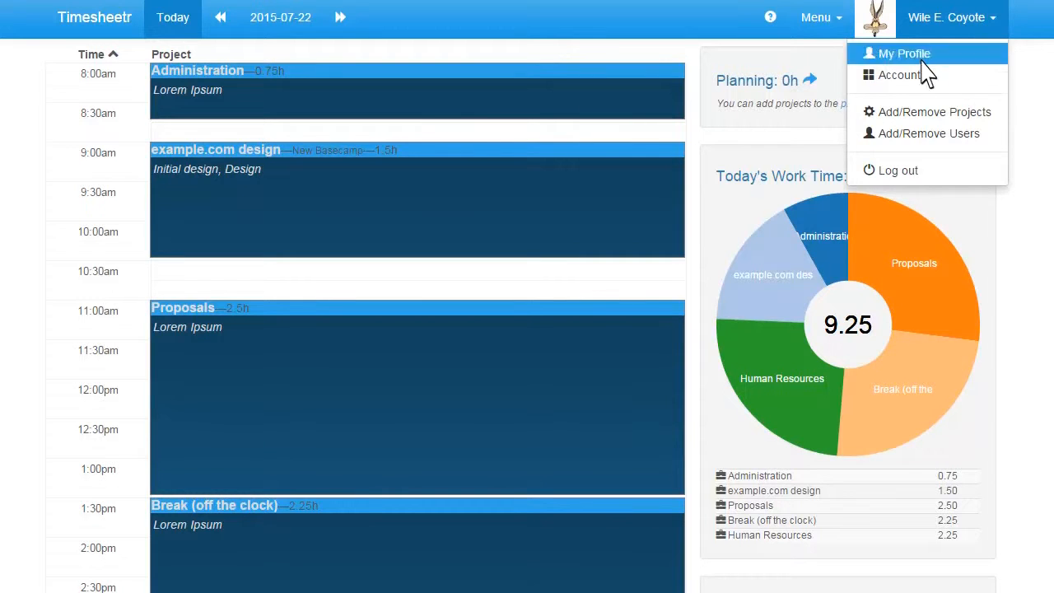
{"action": "left_click", "coordinate": [935, 111]}
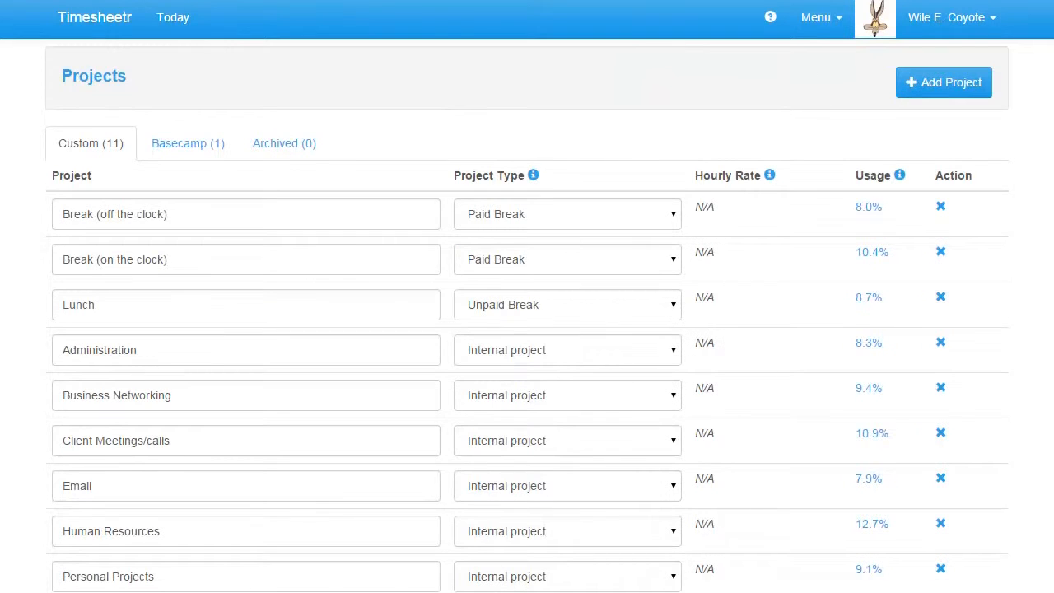
{"action": "left_click", "coordinate": [943, 82]}
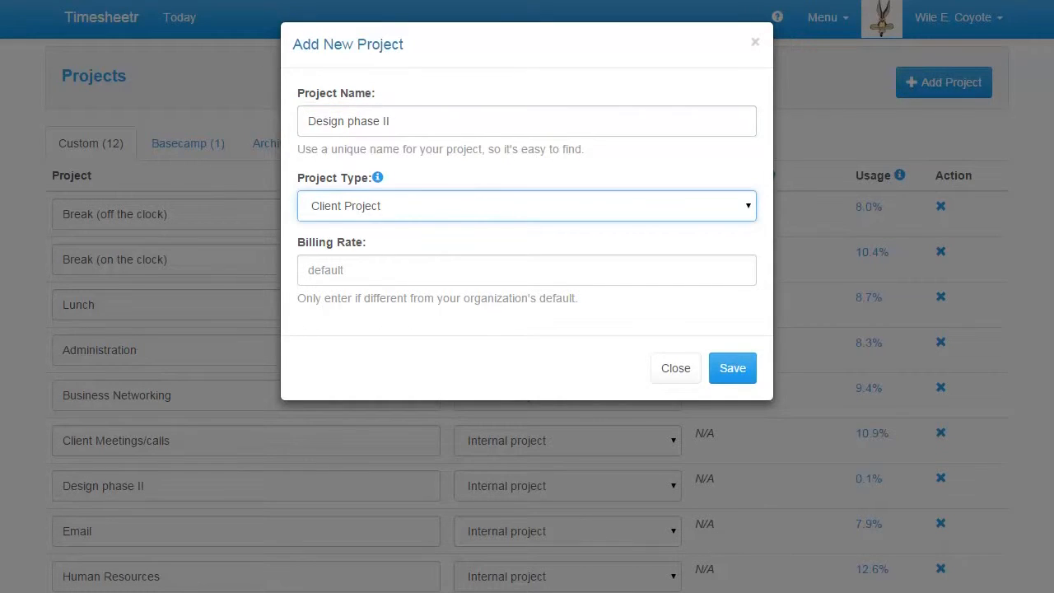
{"action": "left_click", "coordinate": [526, 206]}
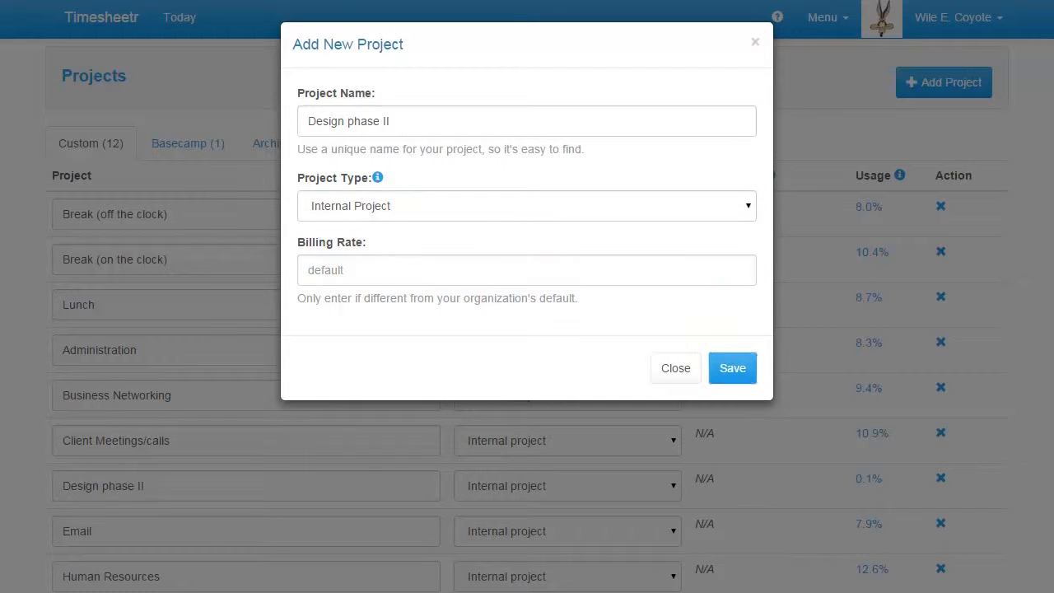
{"action": "left_click", "coordinate": [731, 367]}
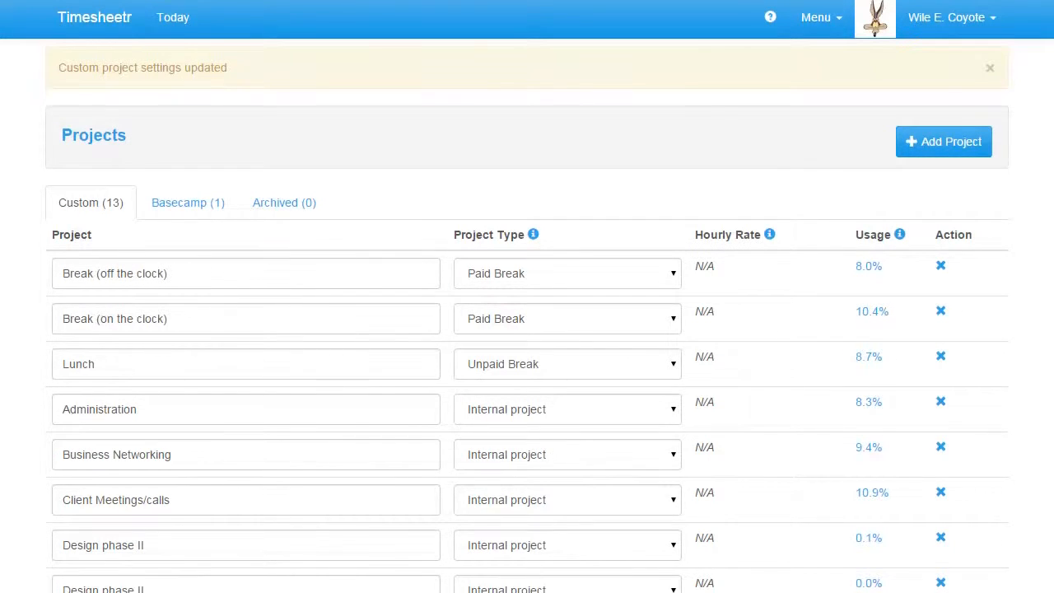
Step: Log a 10:30 Design phase II entry on the day timeline
{"action": "left_click", "coordinate": [173, 17]}
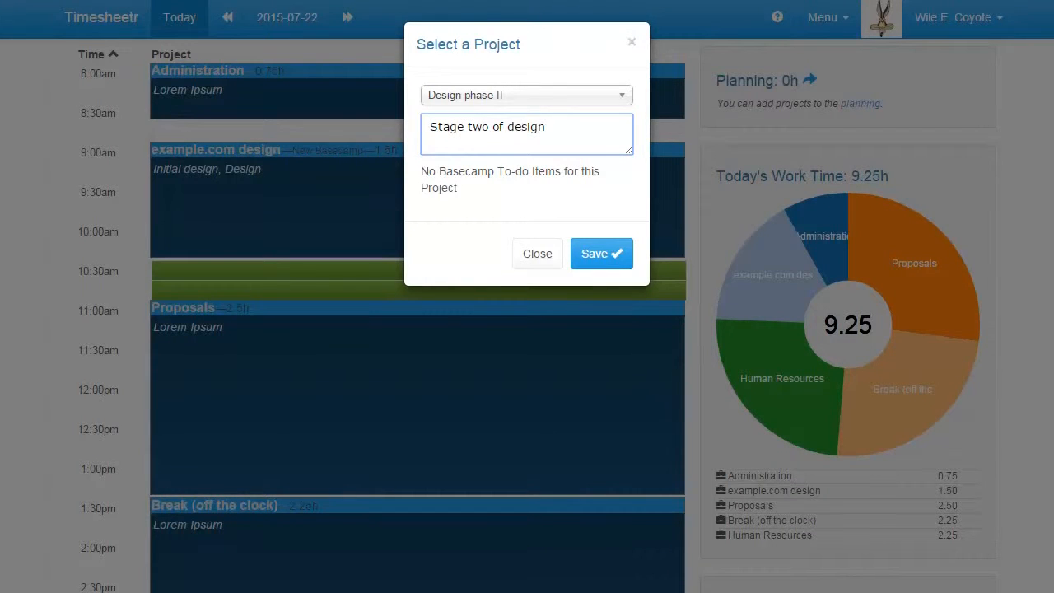
{"action": "left_click", "coordinate": [601, 253]}
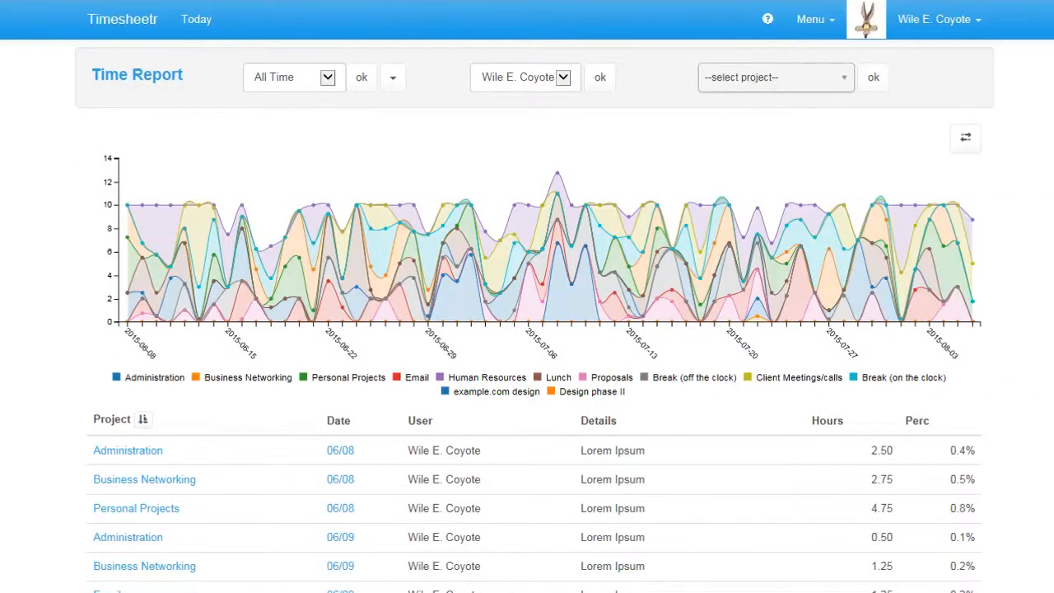
{"action": "mouse_move", "coordinate": [371, 292]}
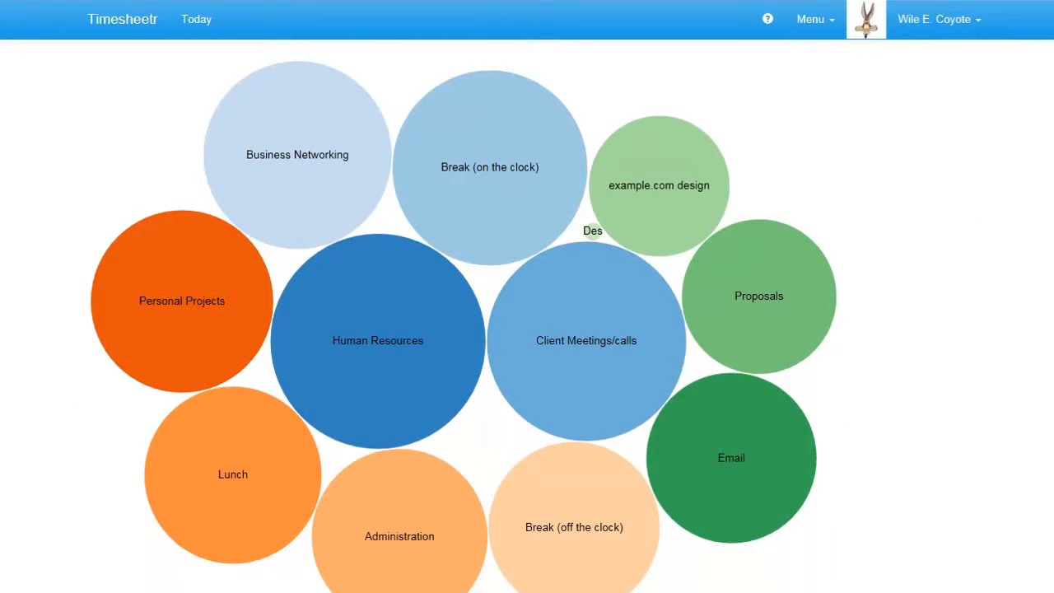
Step: Return to today's timeline showing the 0.5h Design phase II entry at 10:30
{"action": "left_click", "coordinate": [814, 18]}
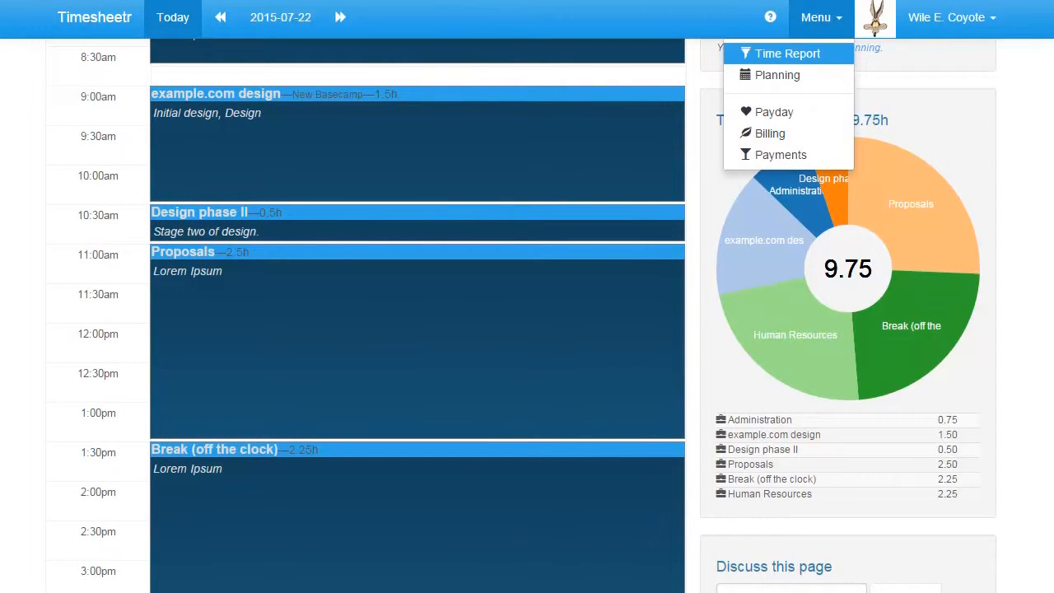
{"action": "left_click", "coordinate": [769, 132]}
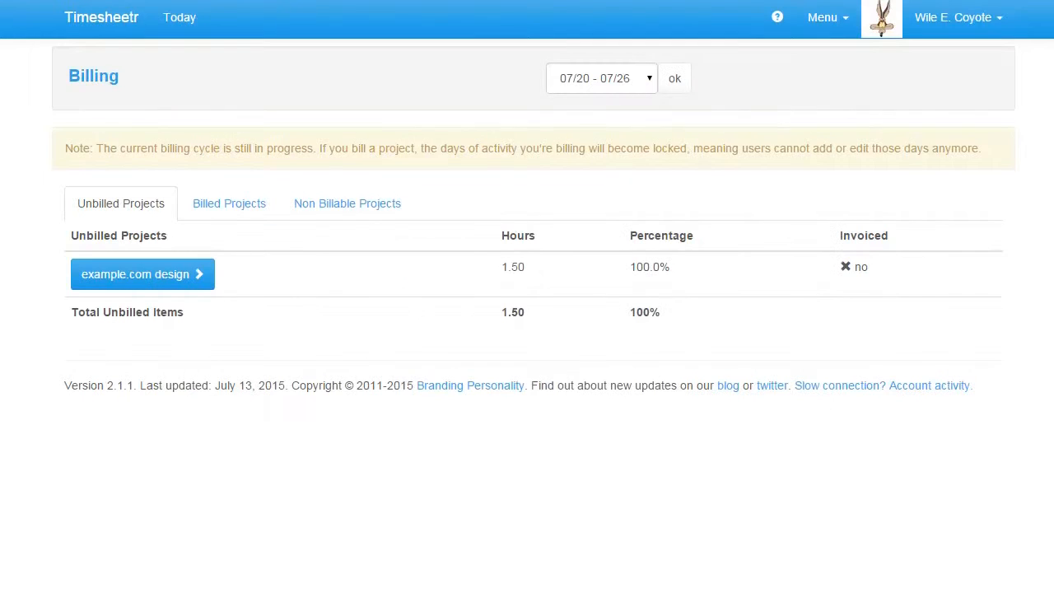
{"action": "left_click", "coordinate": [135, 274]}
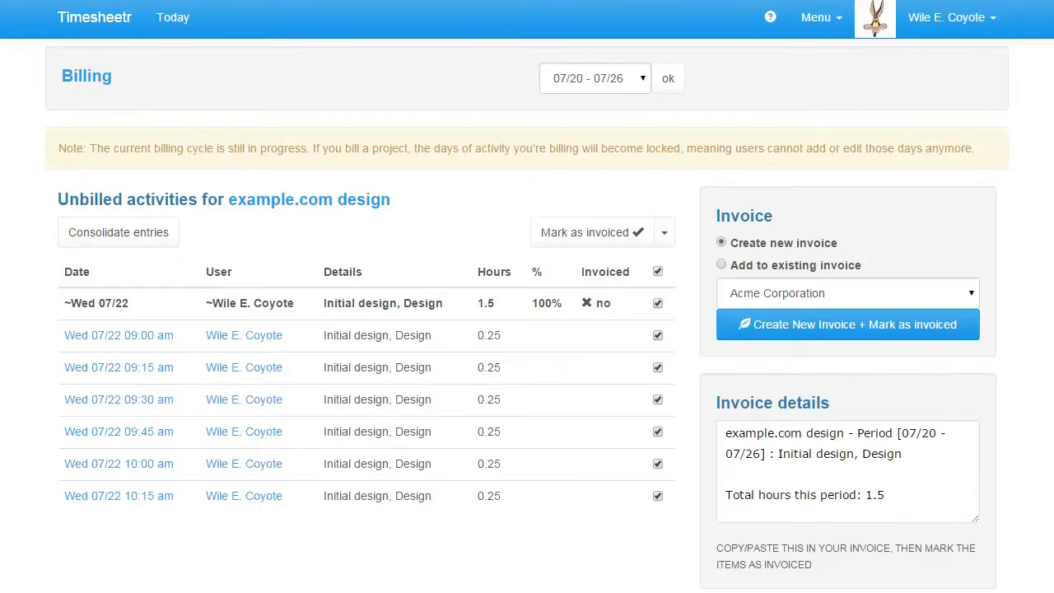
{"action": "scroll", "scroll_direction": "down", "scroll_amount": 3}
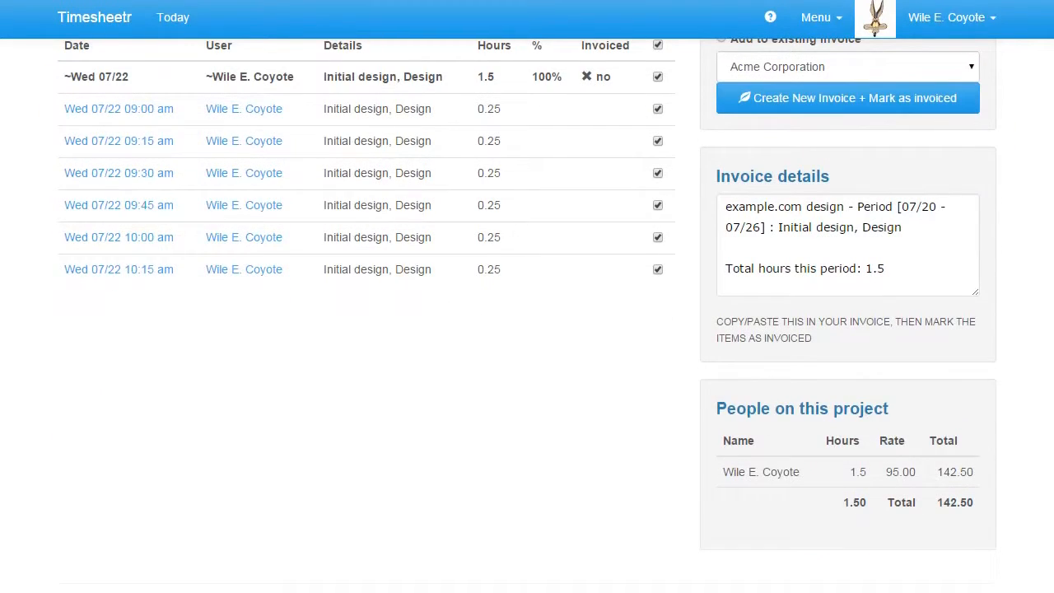
{"action": "left_click", "coordinate": [816, 17]}
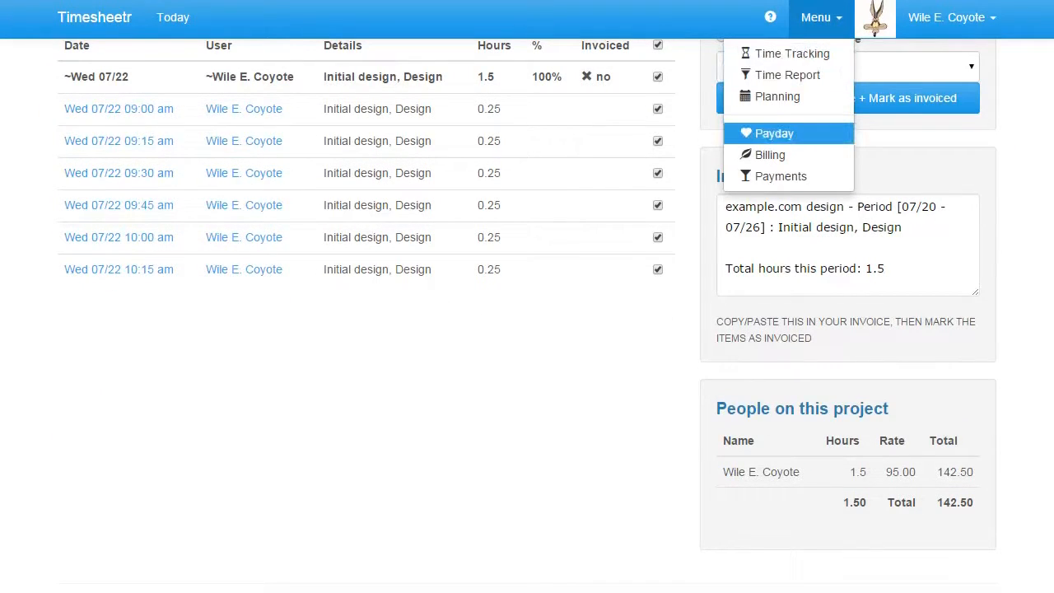
{"action": "left_click", "coordinate": [773, 133]}
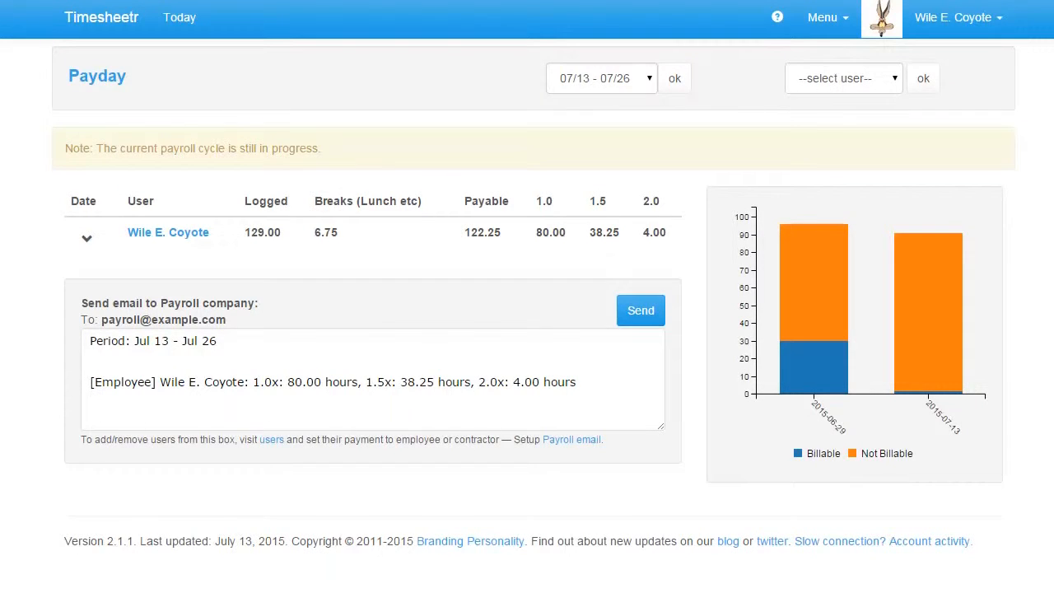
{"action": "left_click", "coordinate": [180, 18]}
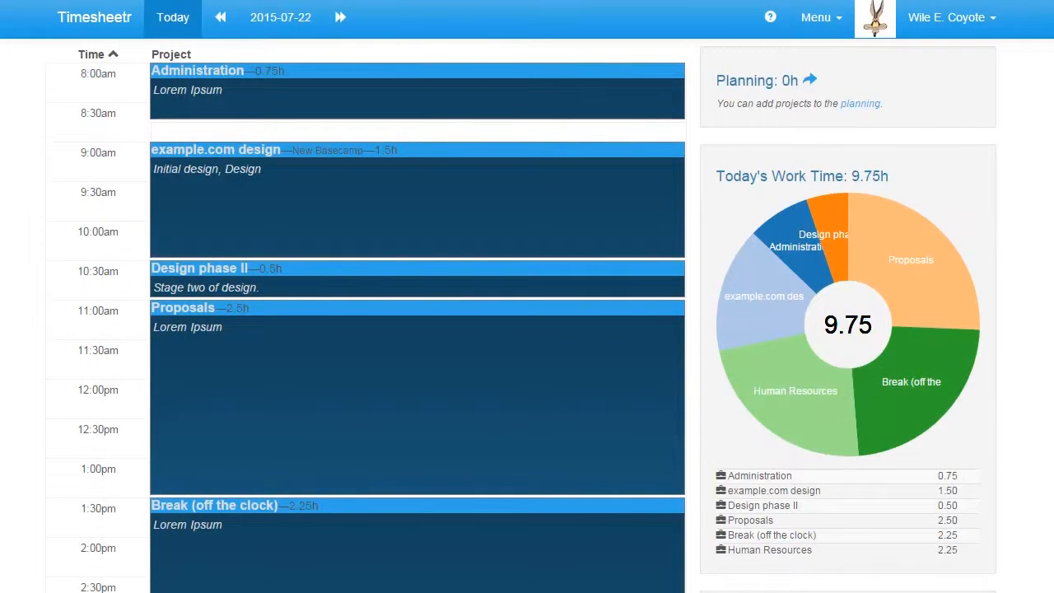
{"action": "scroll", "scroll_direction": "down", "scroll_amount": 3}
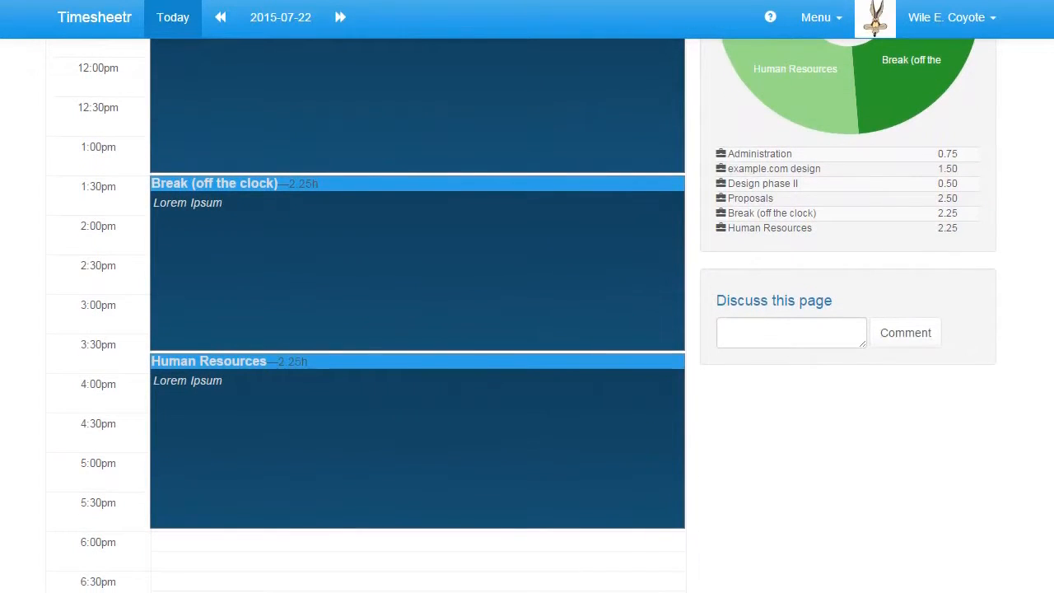